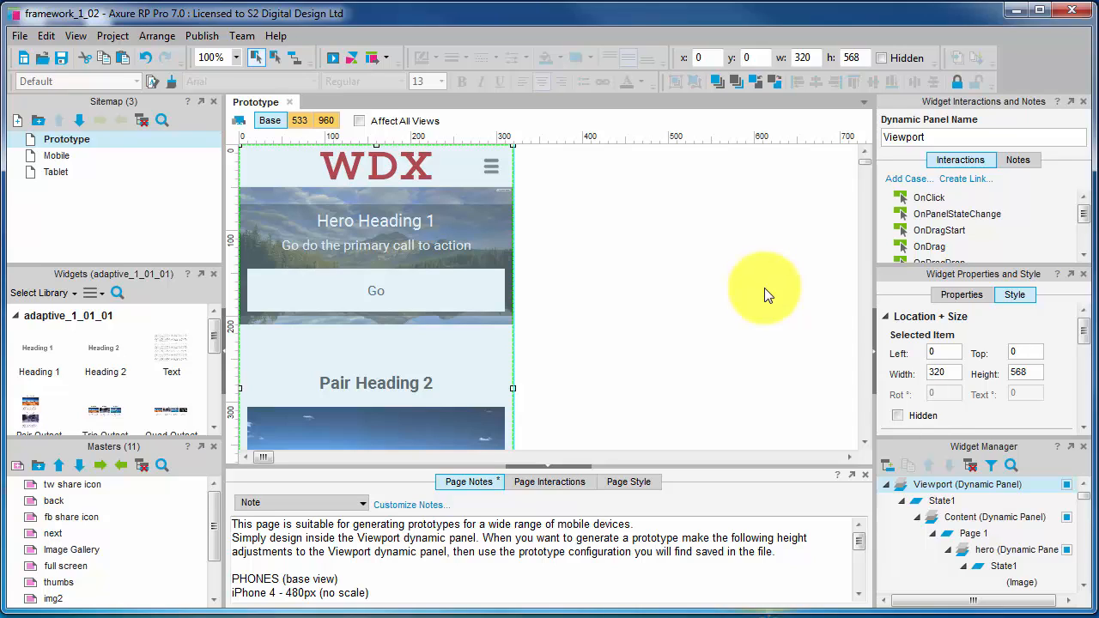
{"action": "mouse_move", "coordinate": [771, 296]}
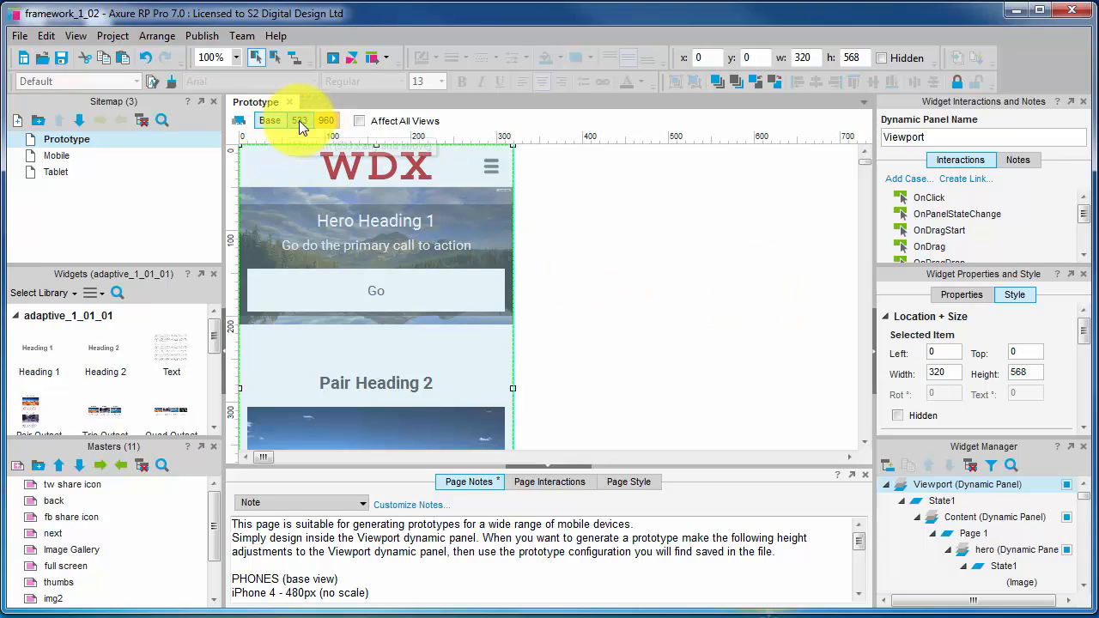
Preview the 533 and 960 layouts, return to base, then open Galaxy S3/S4/HTC1 mobile settings
{"action": "left_click", "coordinate": [298, 120]}
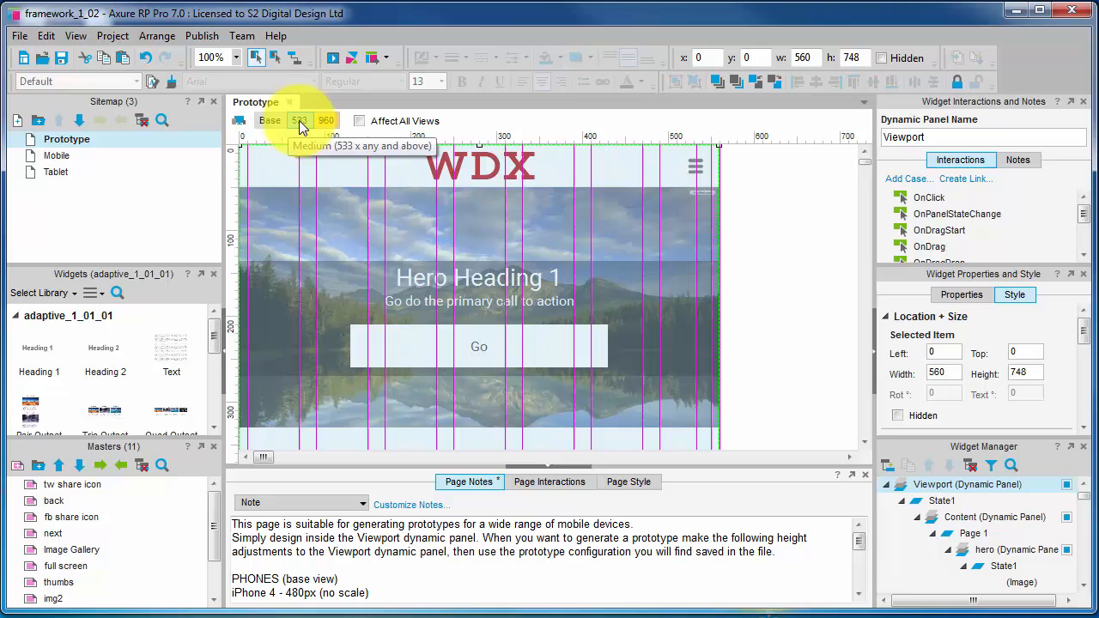
{"action": "mouse_move", "coordinate": [330, 144]}
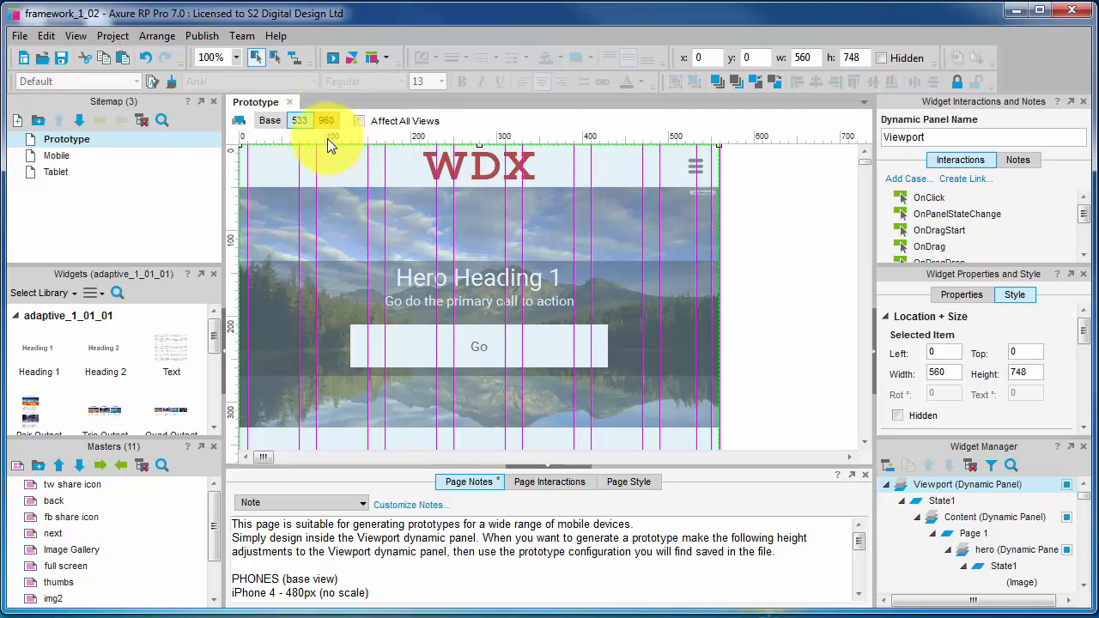
{"action": "left_click", "coordinate": [327, 120]}
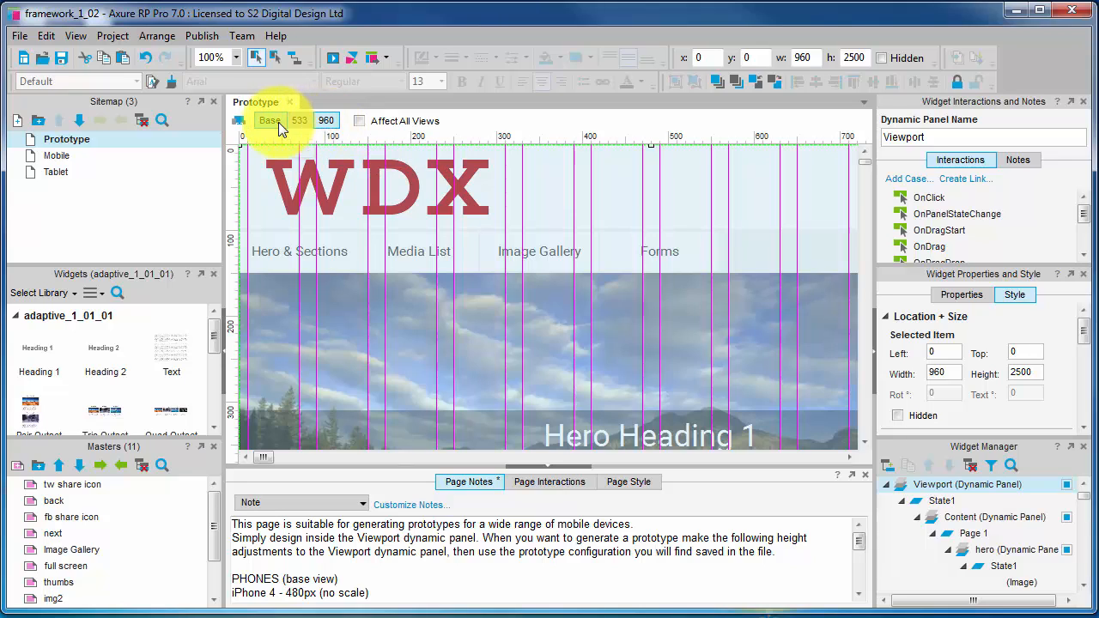
{"action": "left_click", "coordinate": [270, 120]}
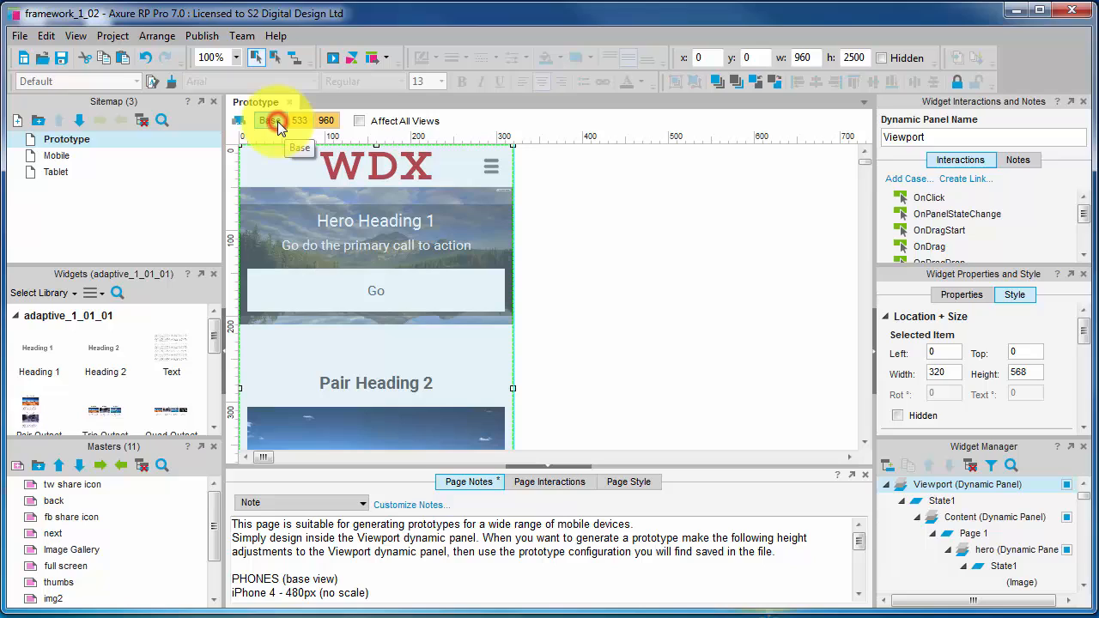
{"action": "left_click", "coordinate": [270, 120]}
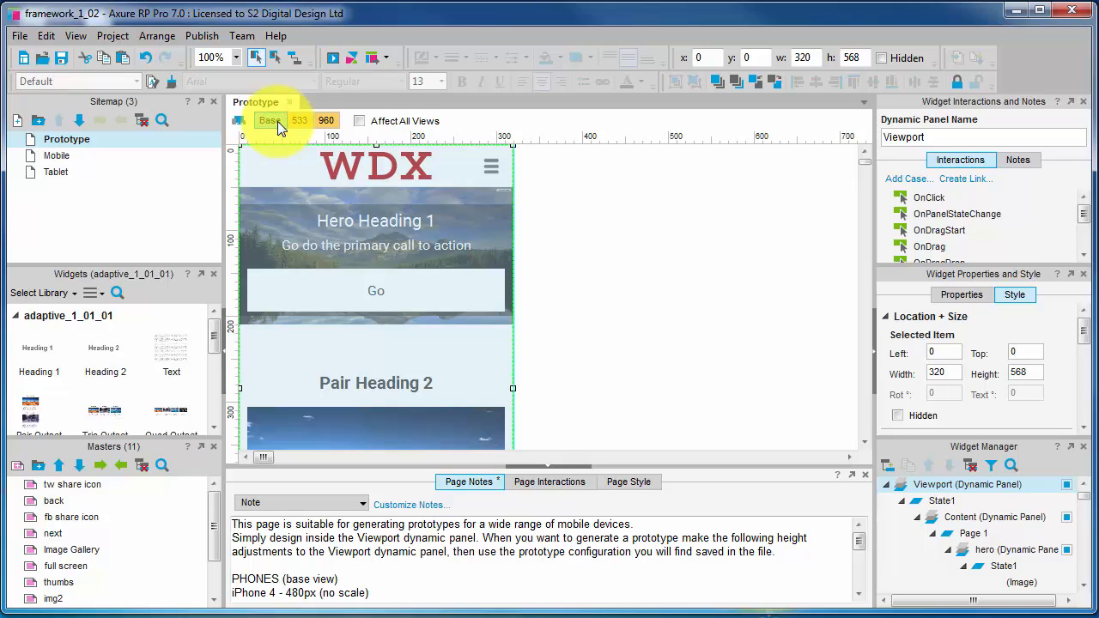
{"action": "mouse_move", "coordinate": [299, 120]}
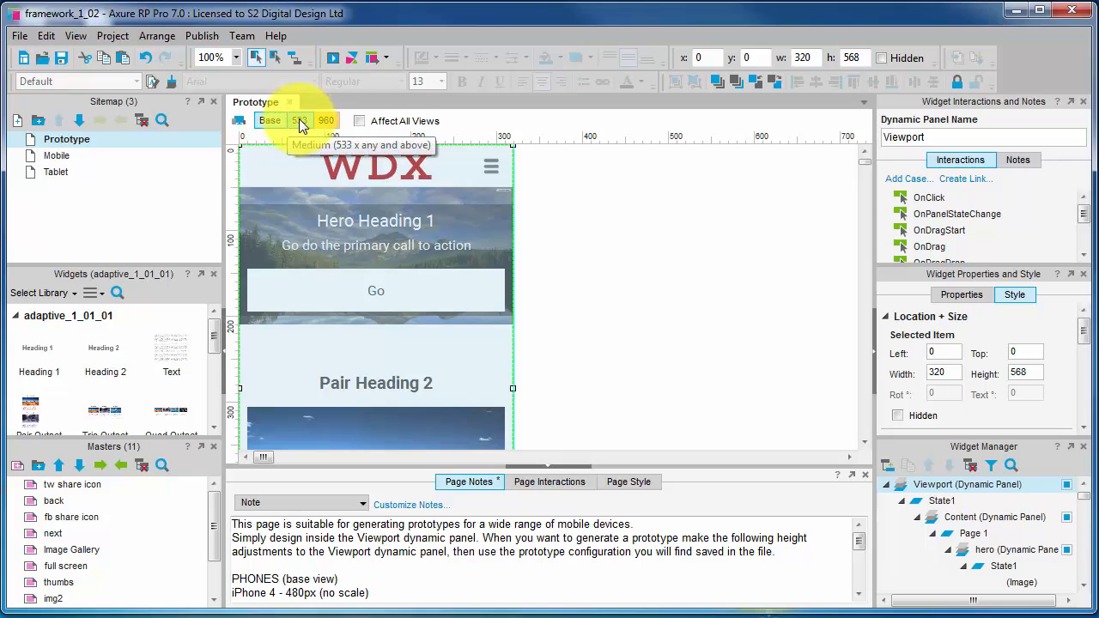
{"action": "mouse_move", "coordinate": [299, 125]}
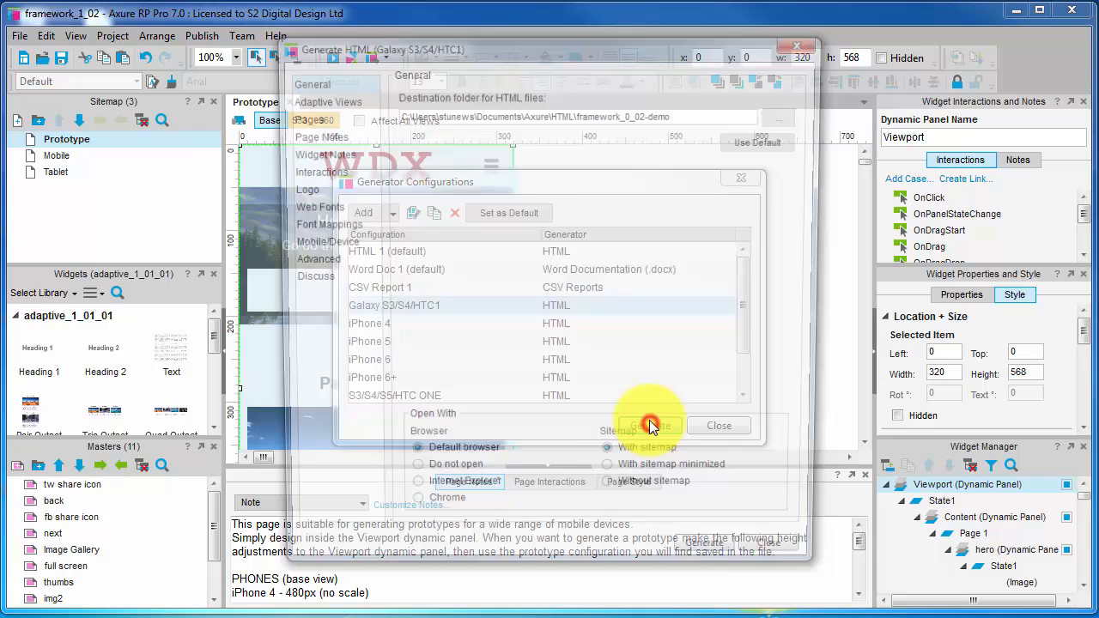
{"action": "left_click", "coordinate": [718, 425]}
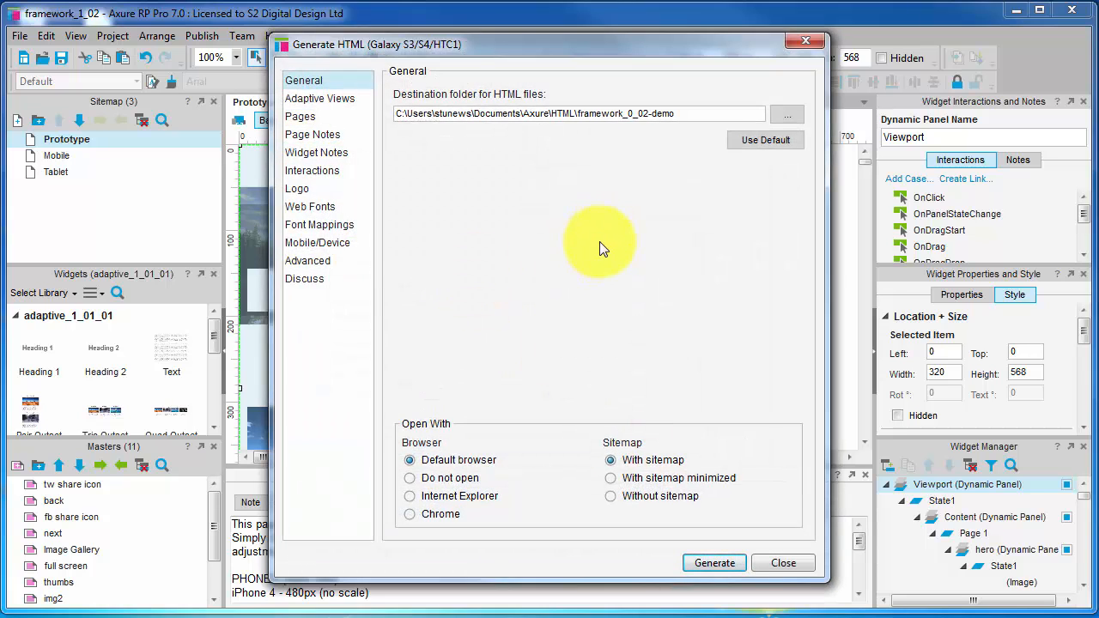
{"action": "left_click", "coordinate": [316, 242]}
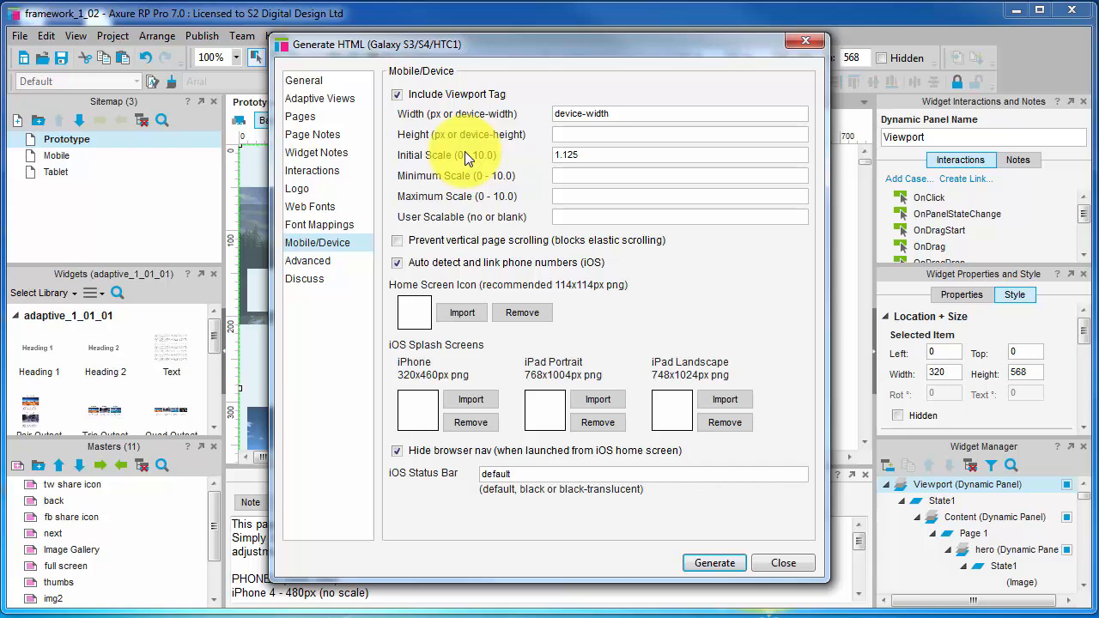
{"action": "mouse_move", "coordinate": [504, 53]}
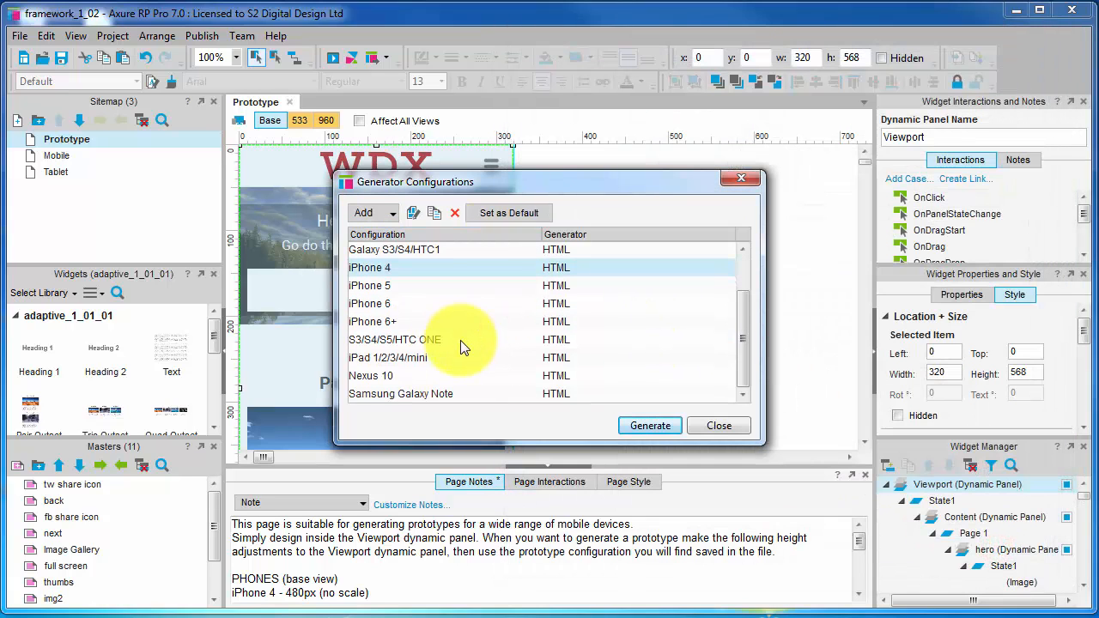
{"action": "mouse_move", "coordinate": [482, 350]}
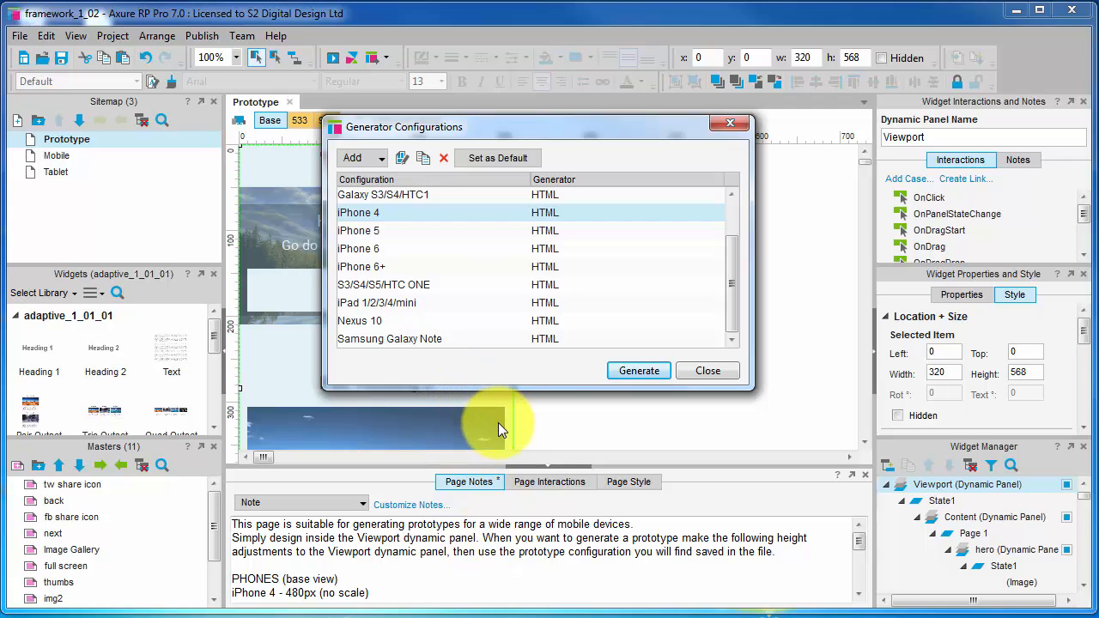
Drag the Generator Configurations list window higher on screen
{"action": "left_click_drag", "start_coordinate": [502, 126], "coordinate": [523, 165]}
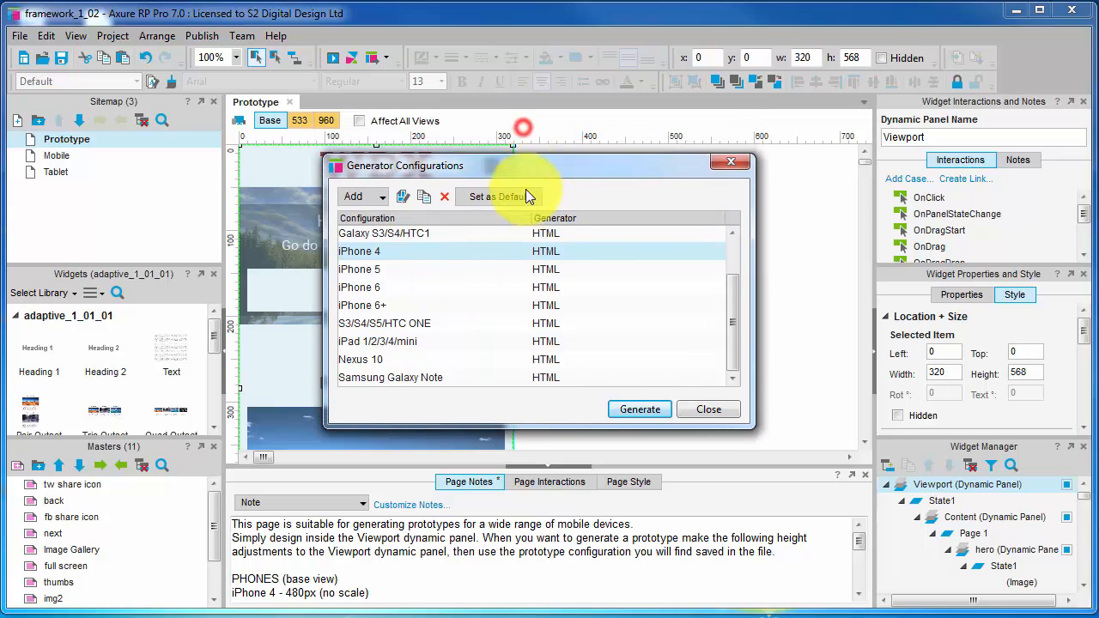
{"action": "mouse_move", "coordinate": [521, 197]}
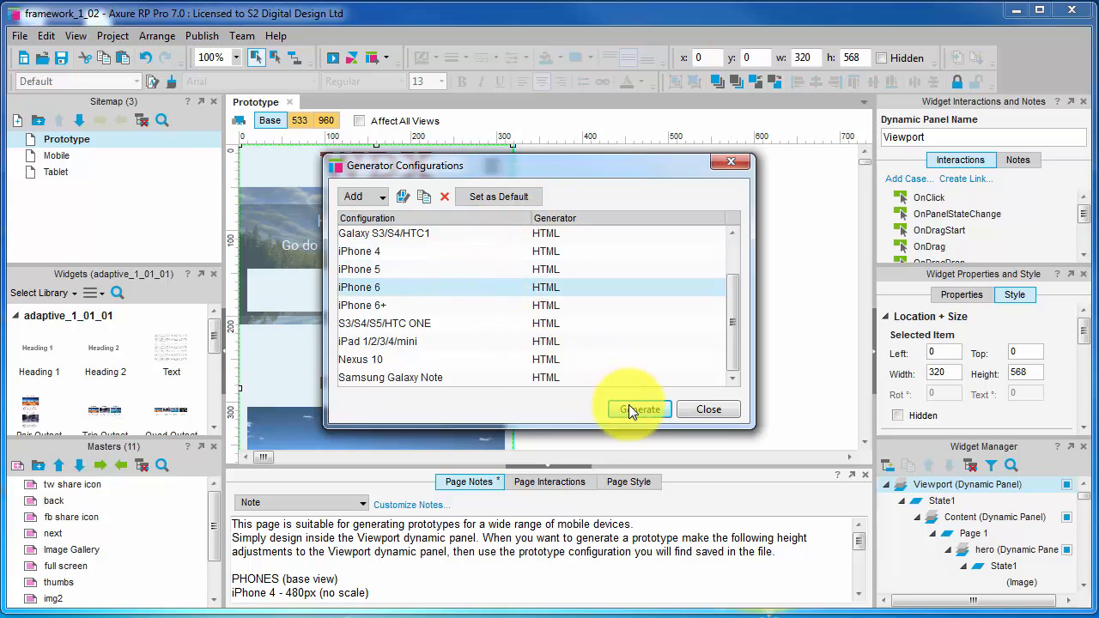
Open the iPhone 6 HTML generation settings for its device-width, 1.172-scale mobile options
{"action": "left_click", "coordinate": [637, 409]}
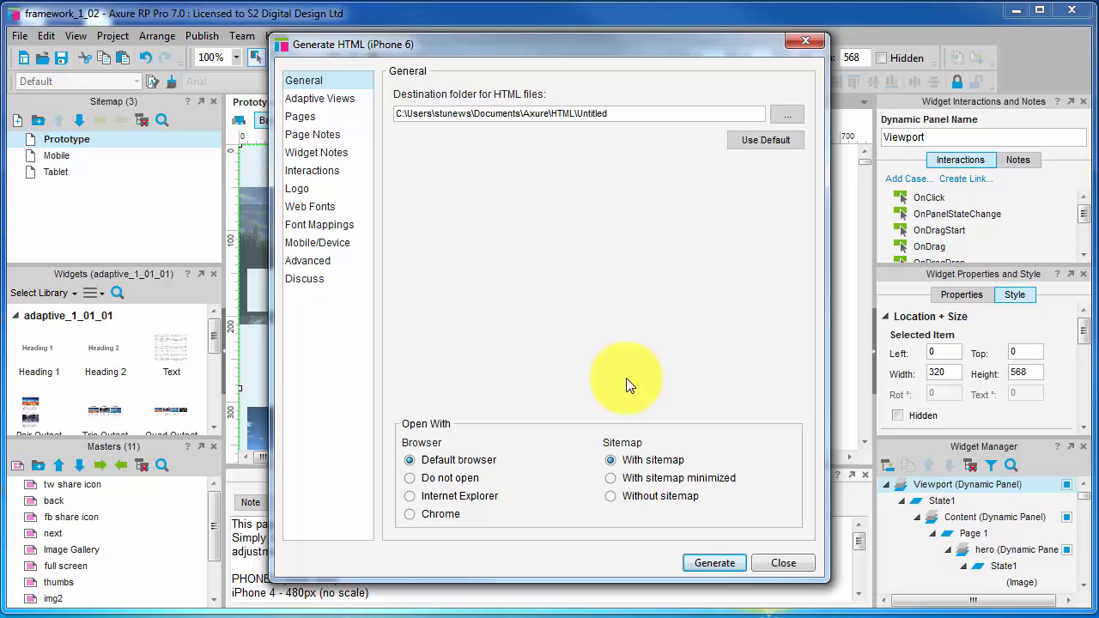
{"action": "mouse_move", "coordinate": [399, 402]}
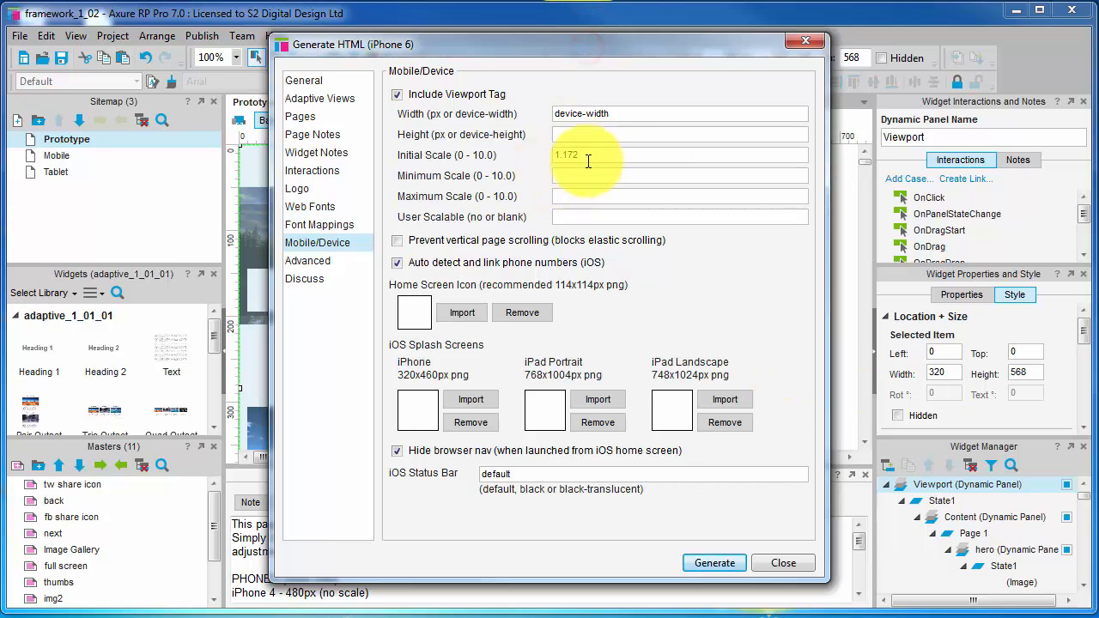
{"action": "left_click", "coordinate": [678, 155]}
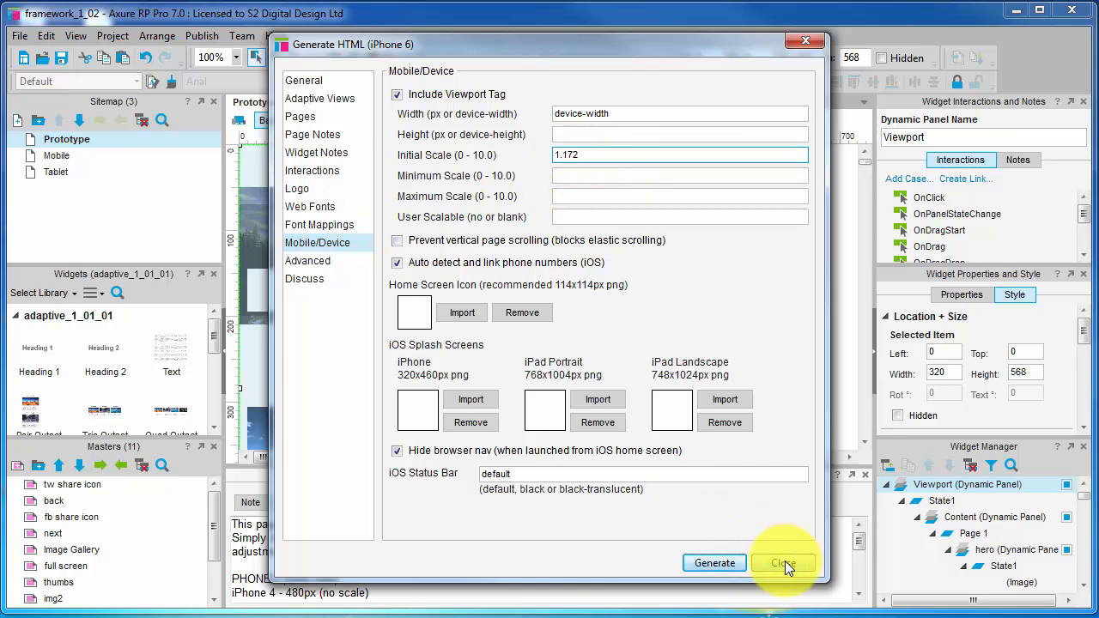
Close the iPhone 6 Generate HTML dialog to return to the WDX base layout
{"action": "left_click", "coordinate": [782, 562]}
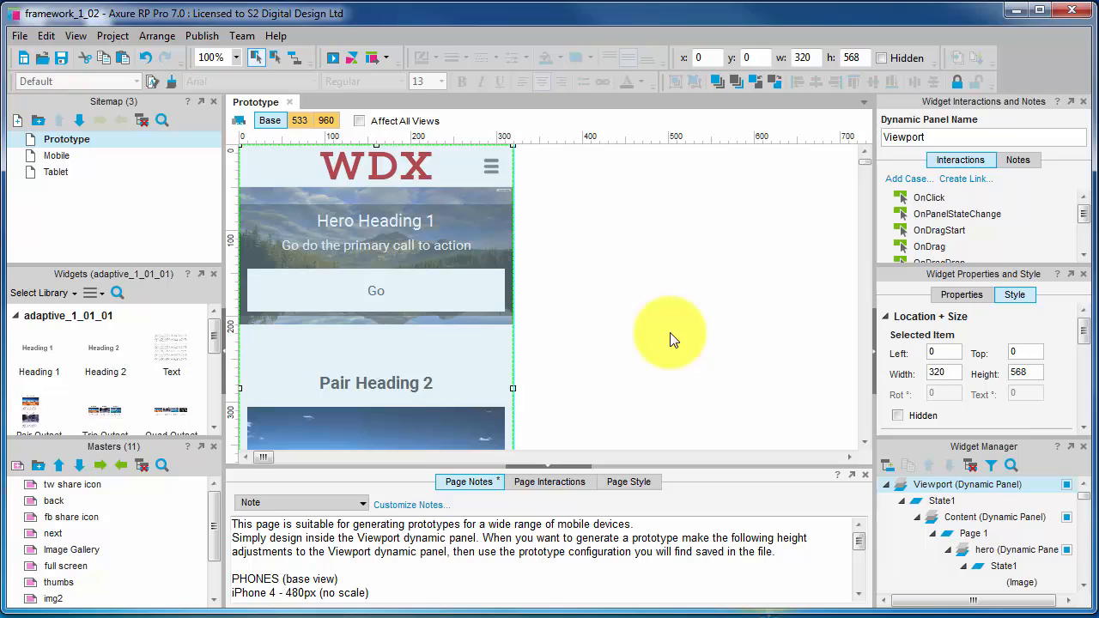
{"action": "mouse_move", "coordinate": [431, 234]}
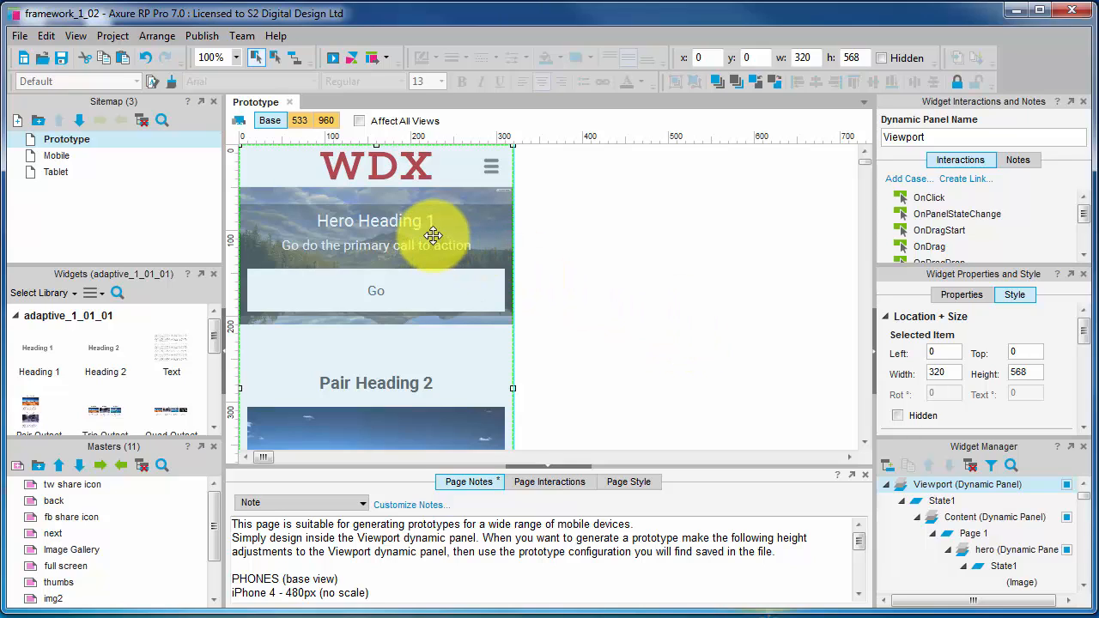
{"action": "mouse_move", "coordinate": [687, 290]}
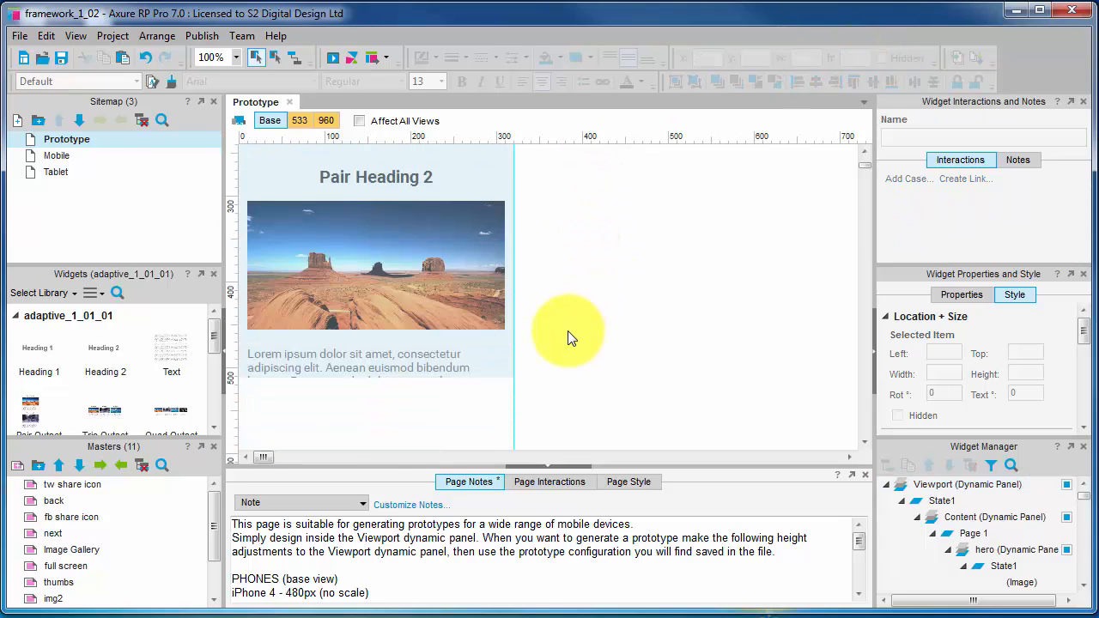
{"action": "mouse_move", "coordinate": [576, 338]}
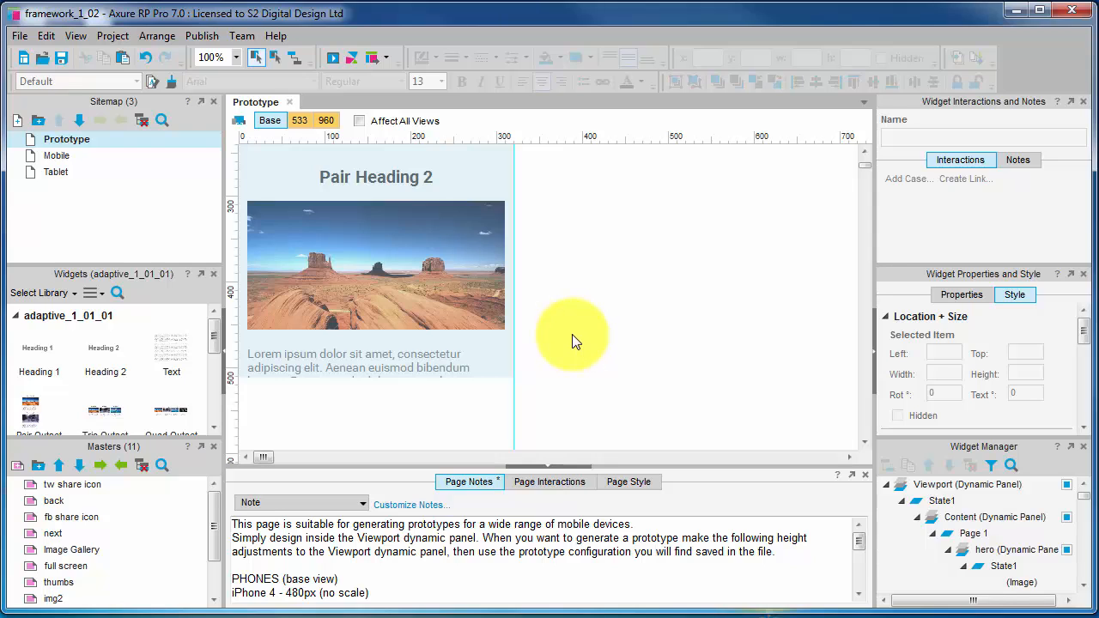
{"action": "mouse_move", "coordinate": [571, 337]}
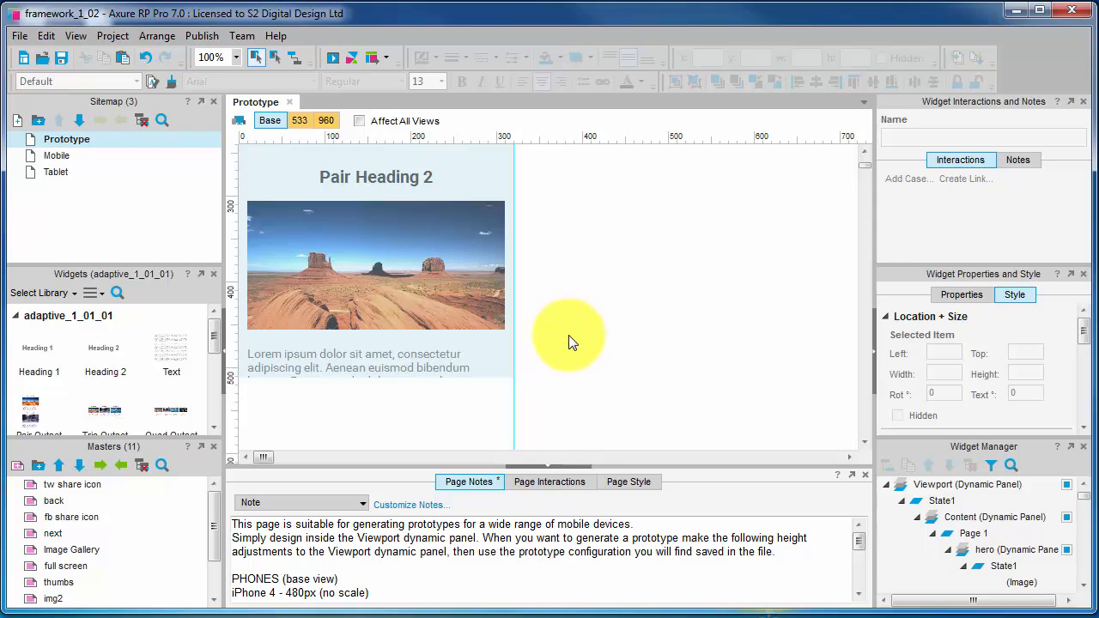
Scroll the Prototype page canvas up toward the Viewport dynamic panel
{"action": "scroll", "scroll_direction": "up", "scroll_amount": 3}
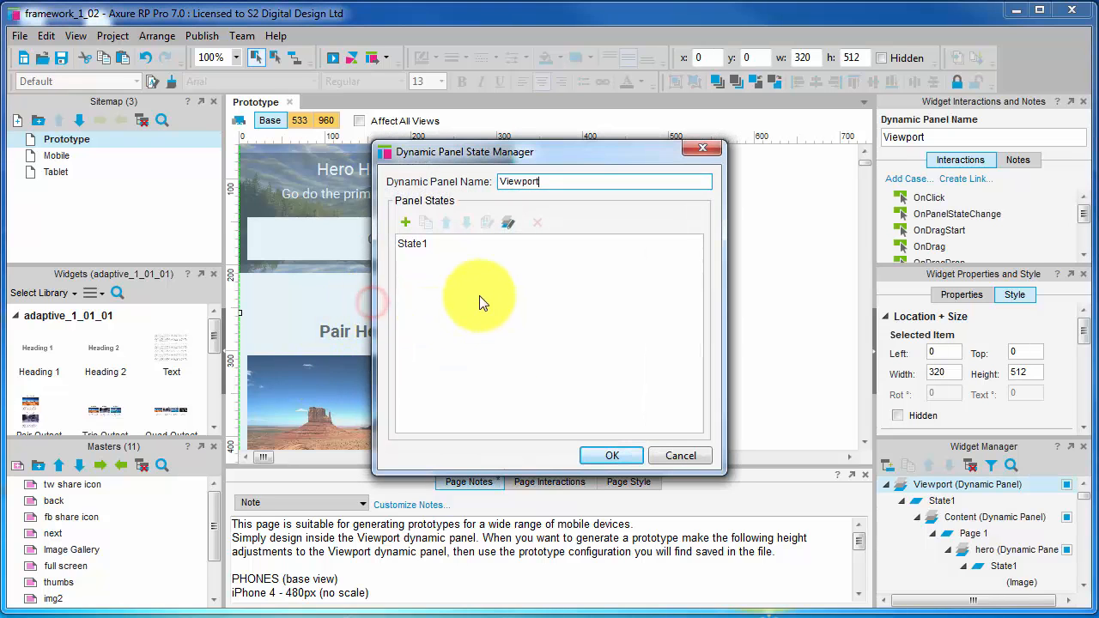
Open State1 of the Viewport dynamic panel from the State Manager for editing
{"action": "left_click", "coordinate": [611, 455]}
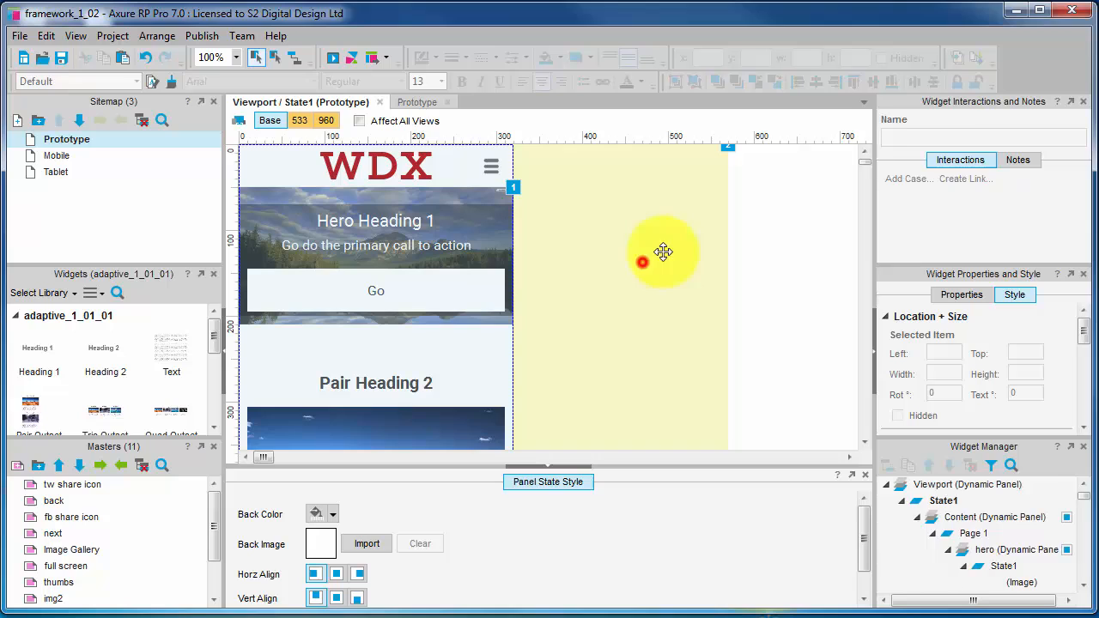
{"action": "left_click", "coordinate": [662, 253]}
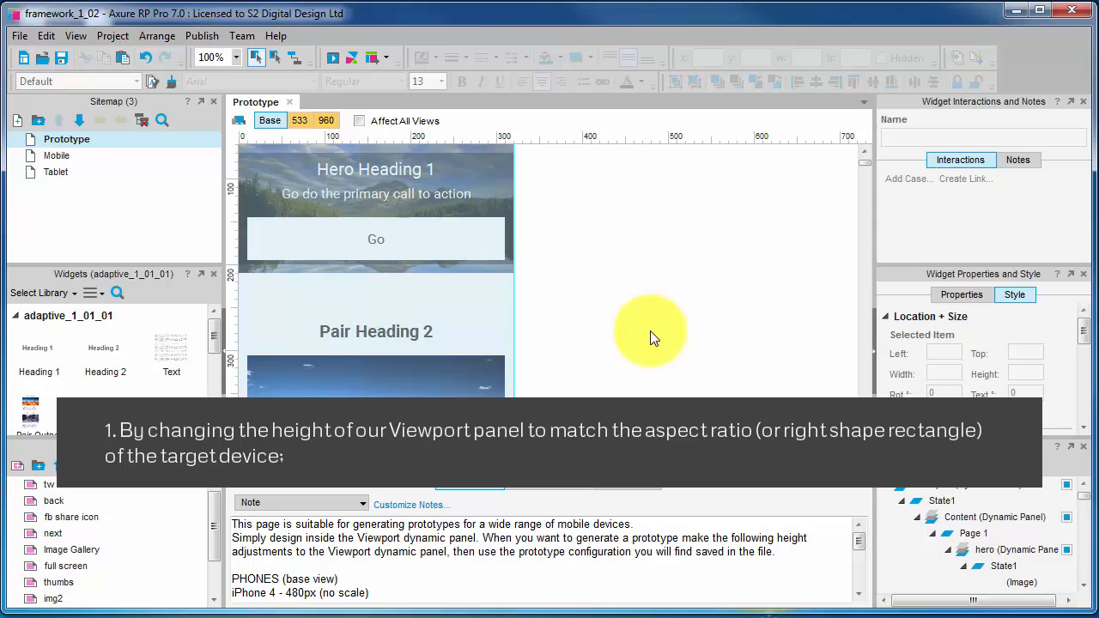
{"action": "mouse_move", "coordinate": [663, 331]}
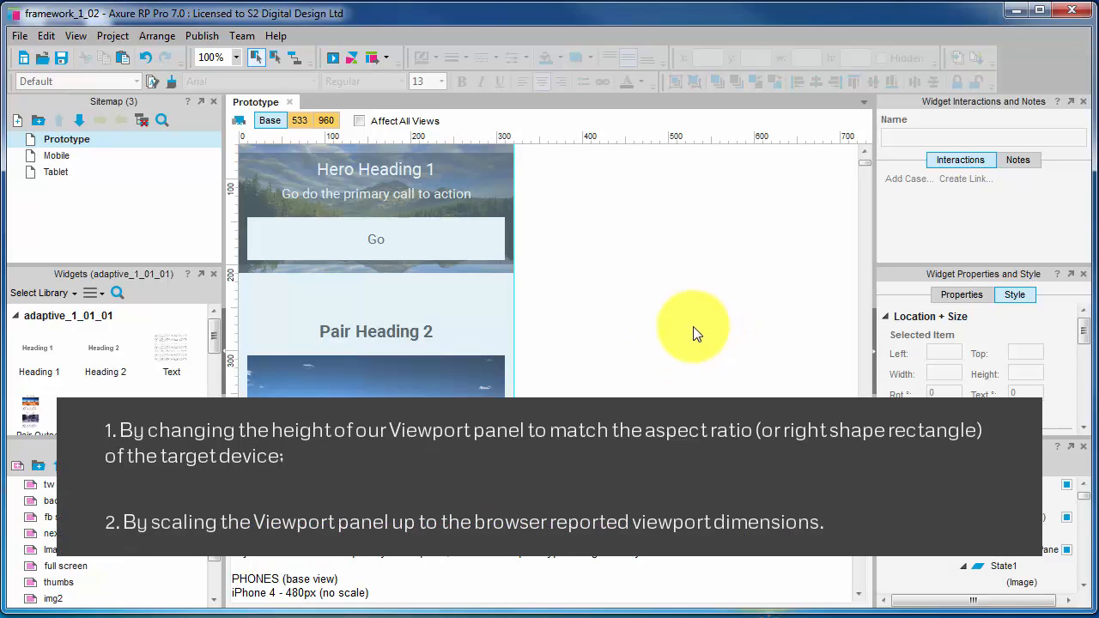
{"action": "mouse_move", "coordinate": [696, 343]}
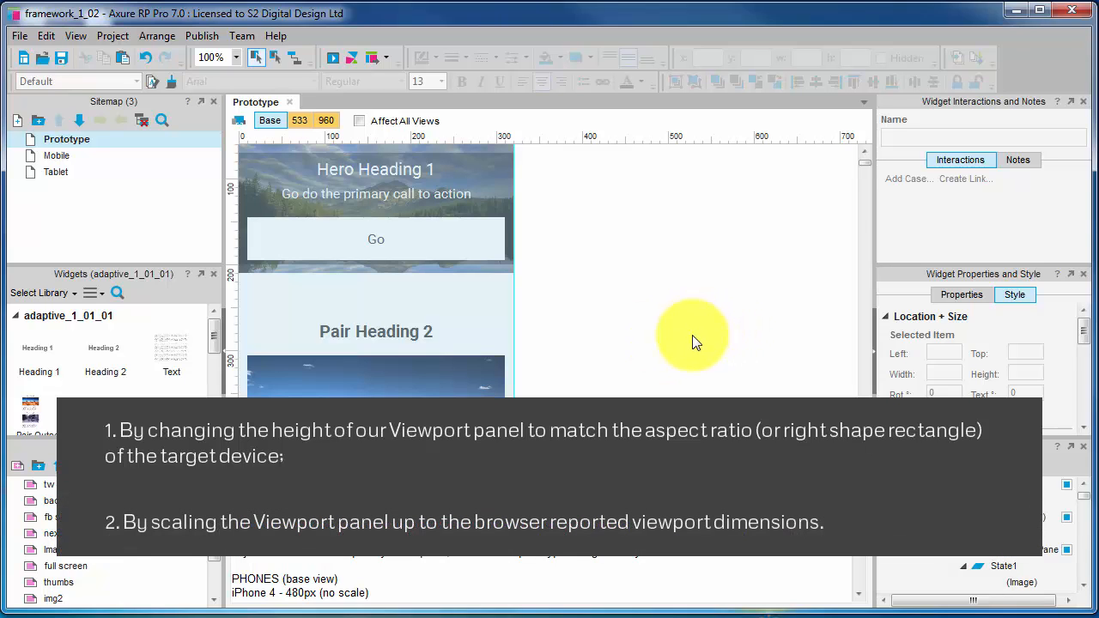